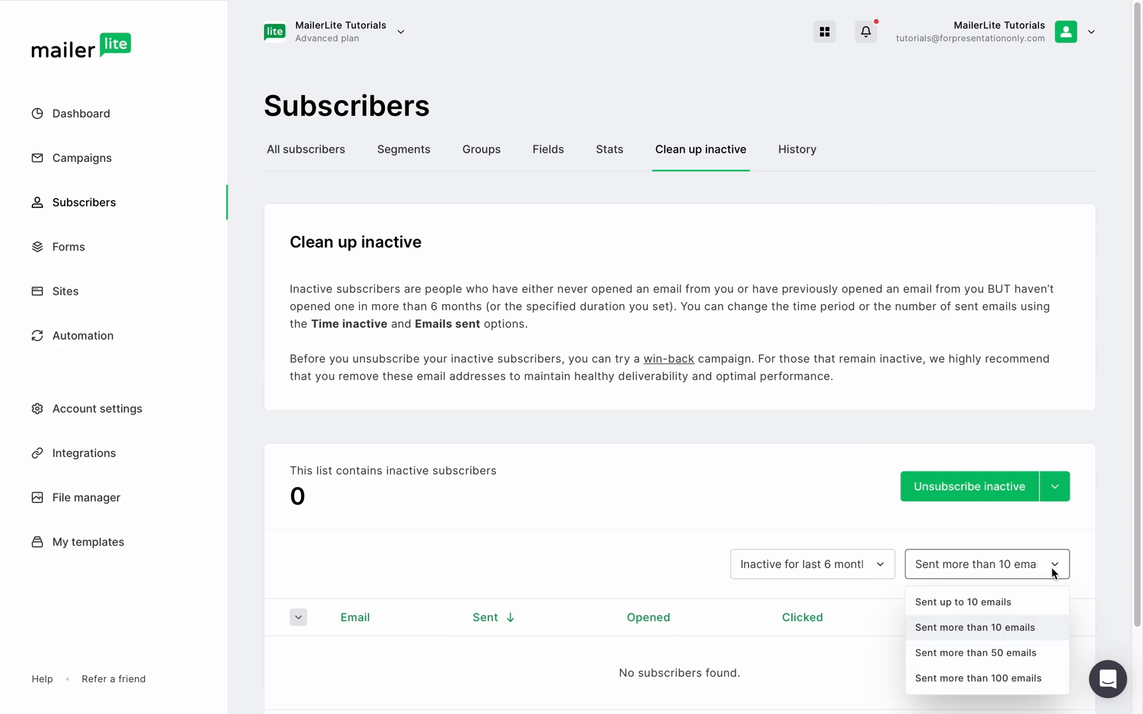
# Step: Filter the inactive list to 'Sent up to 10 emails' and save it as segment 'Inactive Subscribers'
pyautogui.click(963, 602)
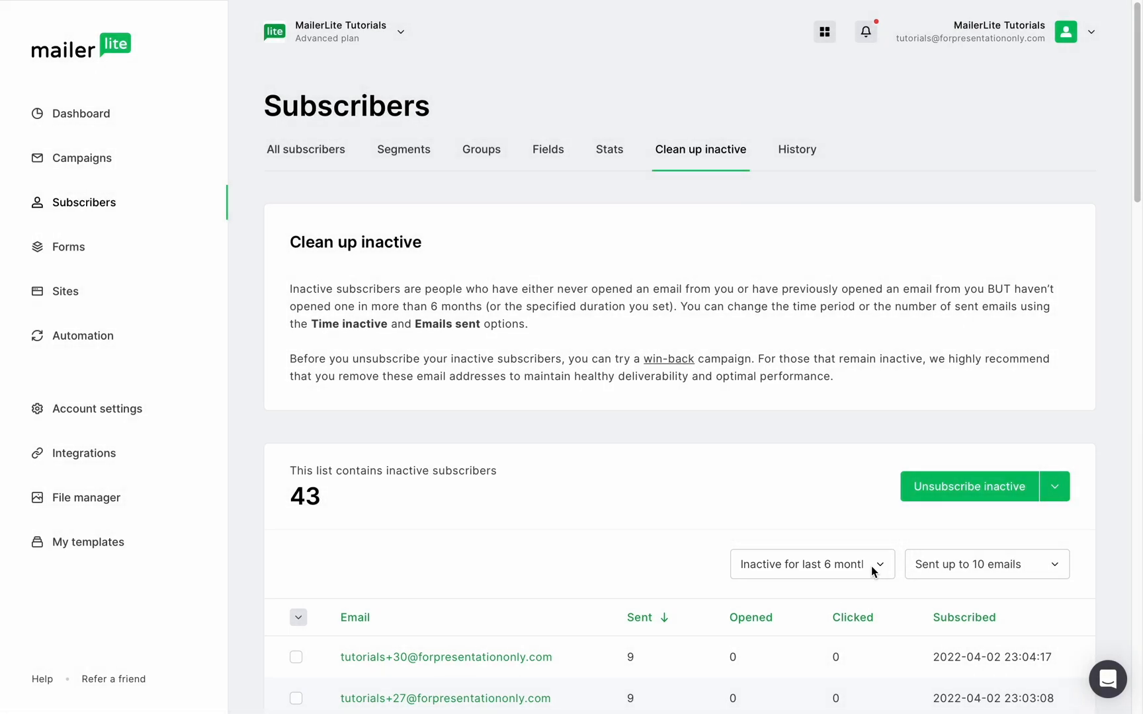
pyautogui.moveTo(941, 527)
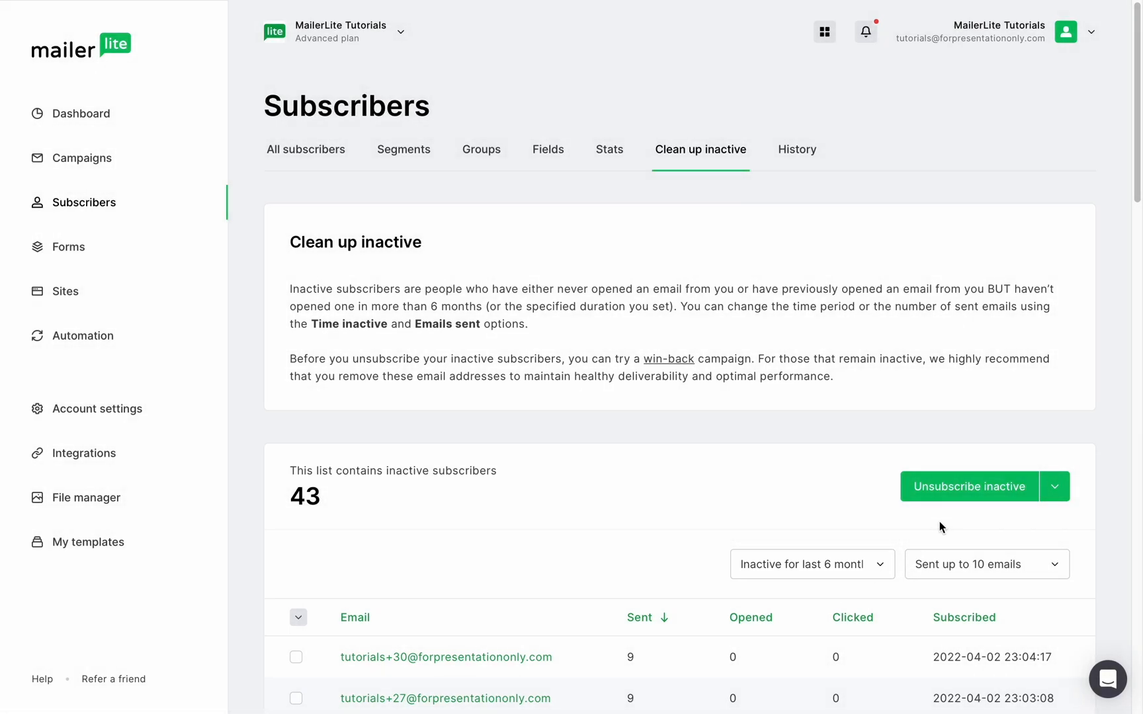
pyautogui.click(1055, 487)
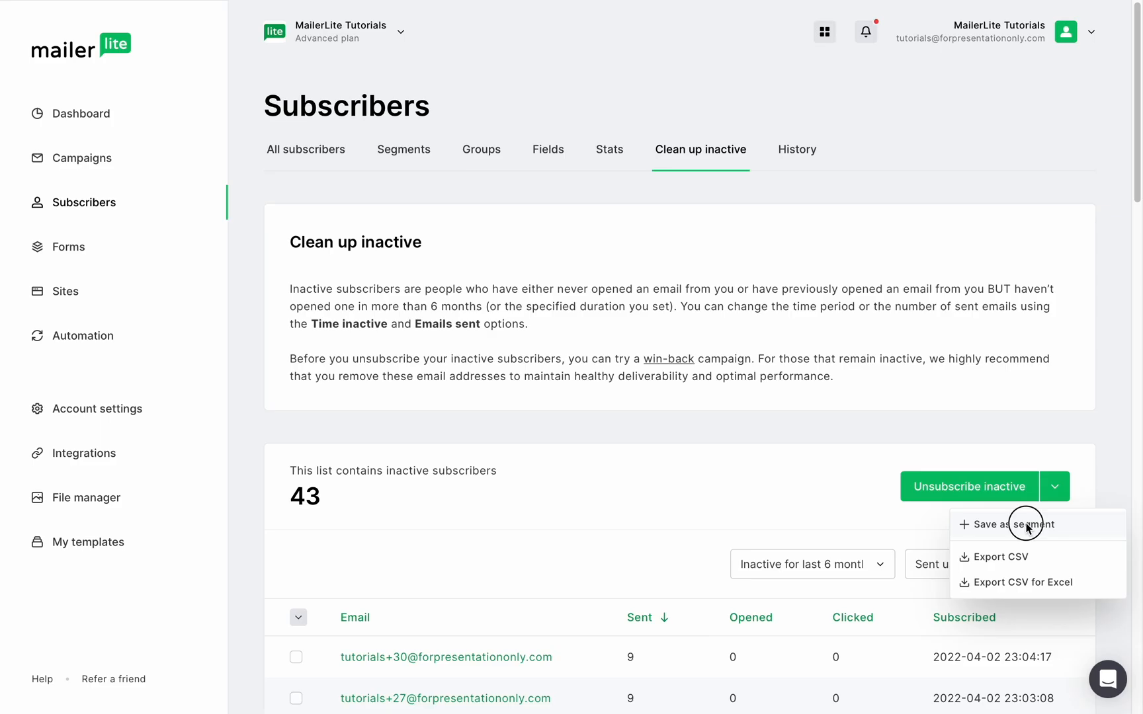
pyautogui.click(1013, 523)
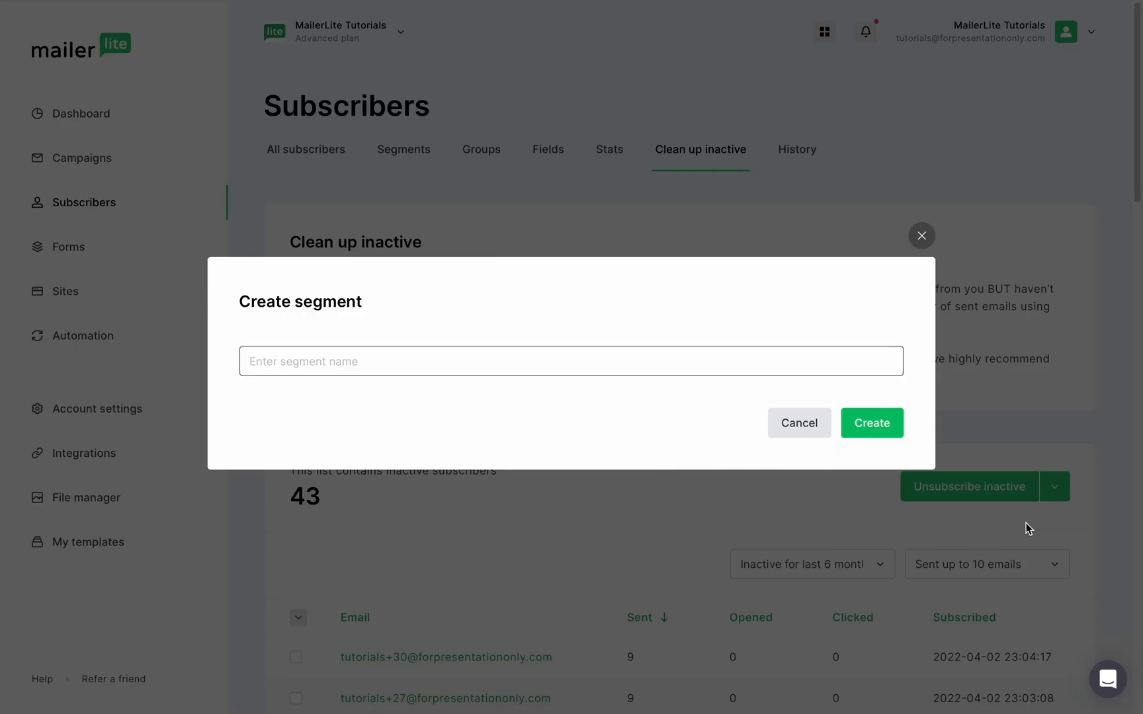
pyautogui.write('Inactive Subscri')
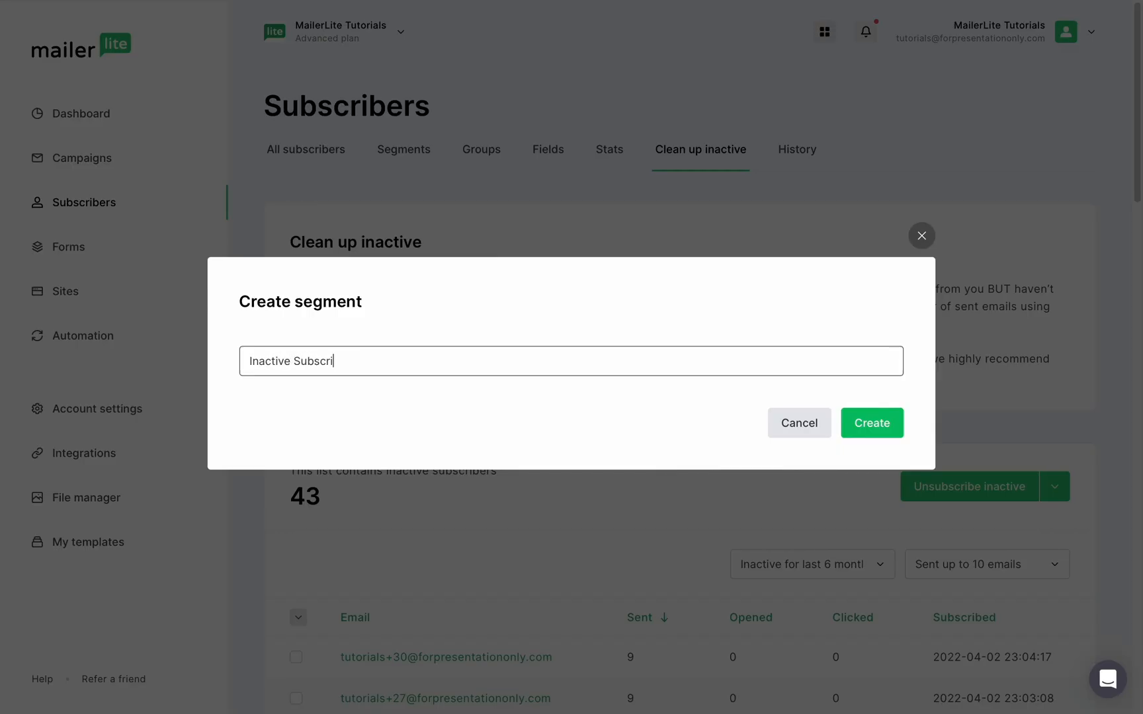
pyautogui.click(872, 423)
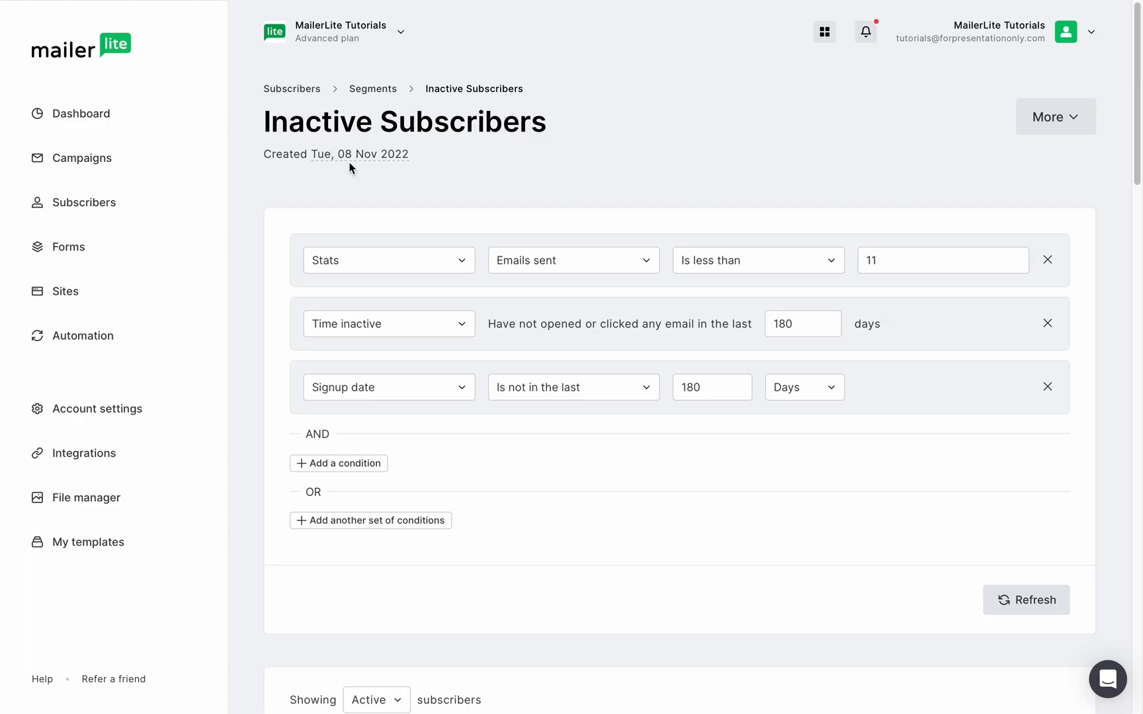
pyautogui.moveTo(447, 168)
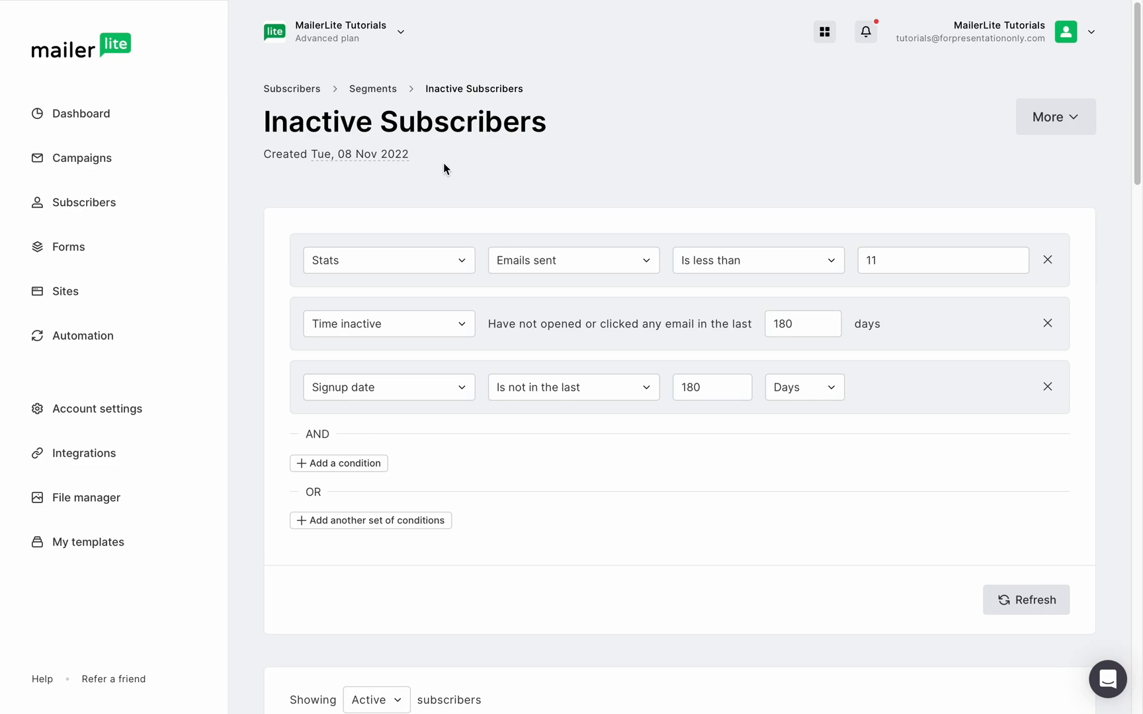
# Step: Reveal the subscriber selection choices above the segment's 43-subscriber table
pyautogui.scroll(-3)
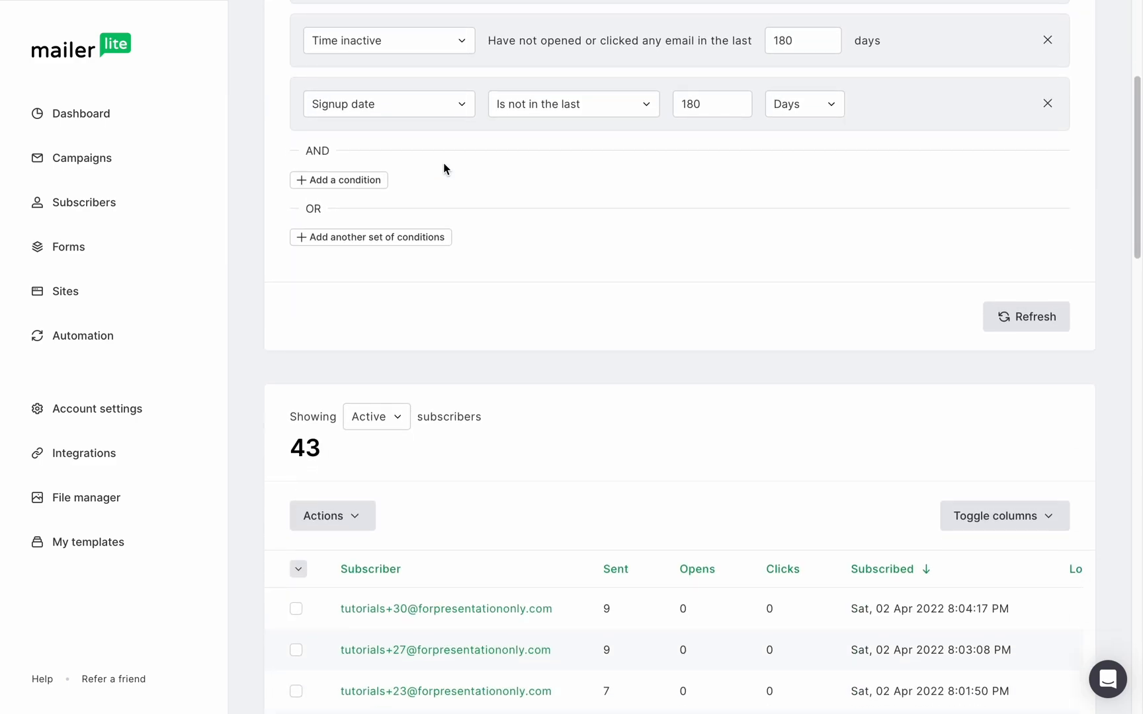
pyautogui.click(299, 275)
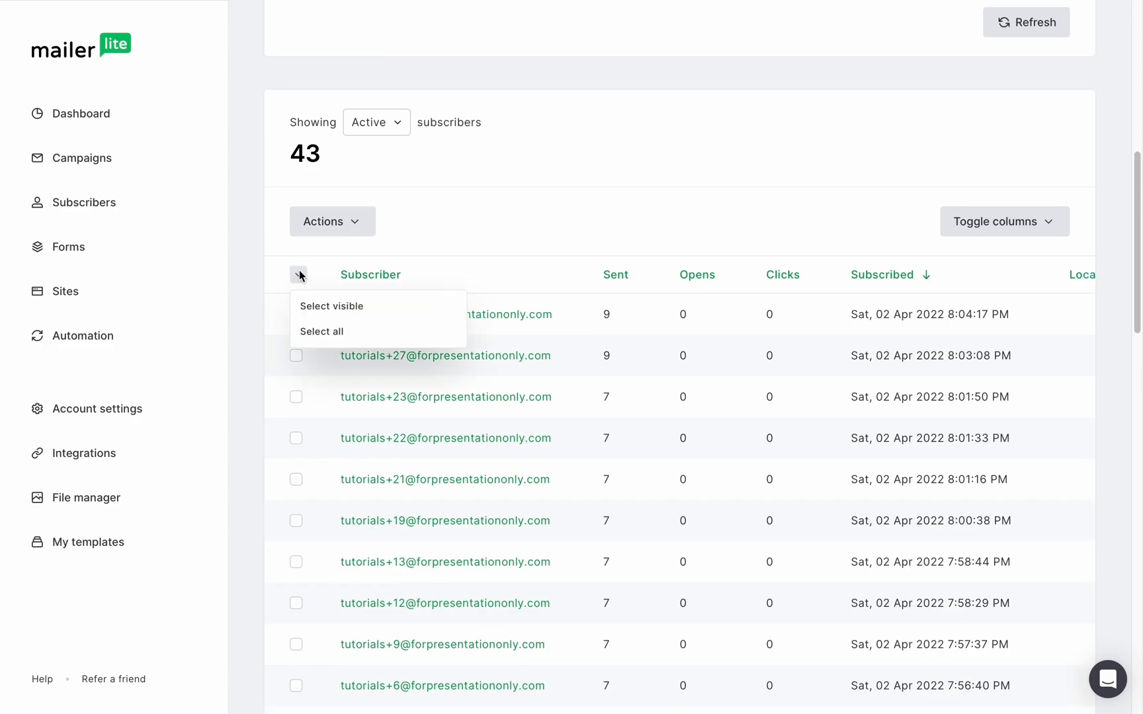
# Step: Select all 43 subscribers and save them into the Inactive Subscribers group
pyautogui.click(322, 330)
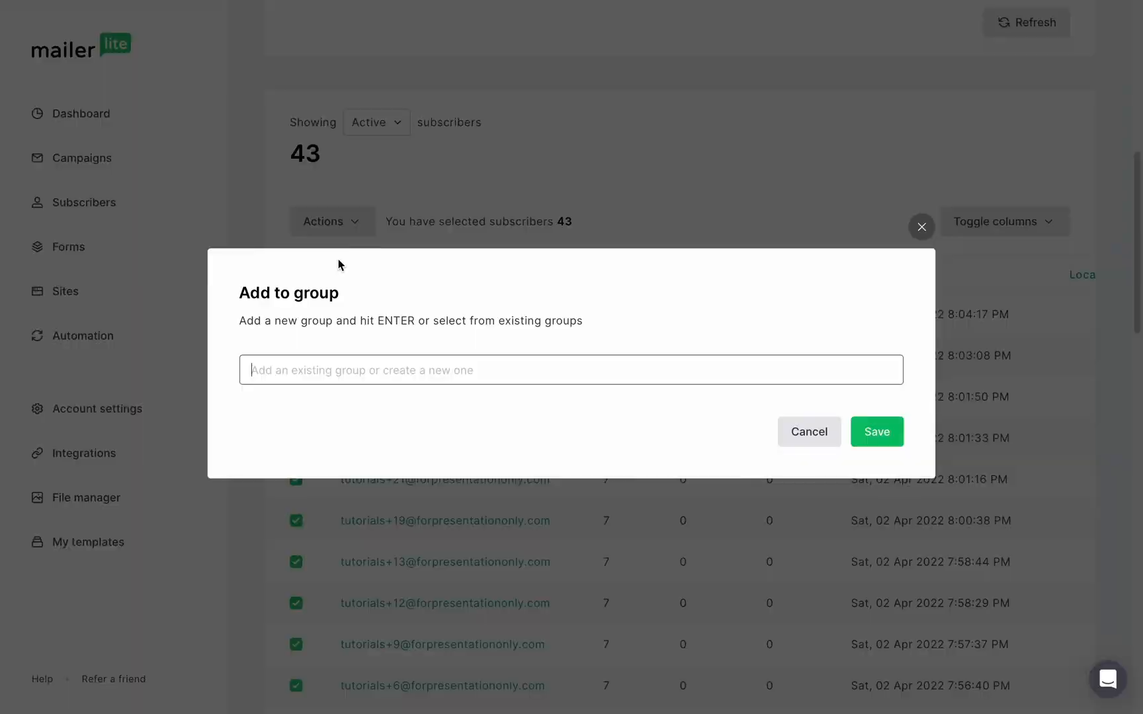
pyautogui.click(570, 370)
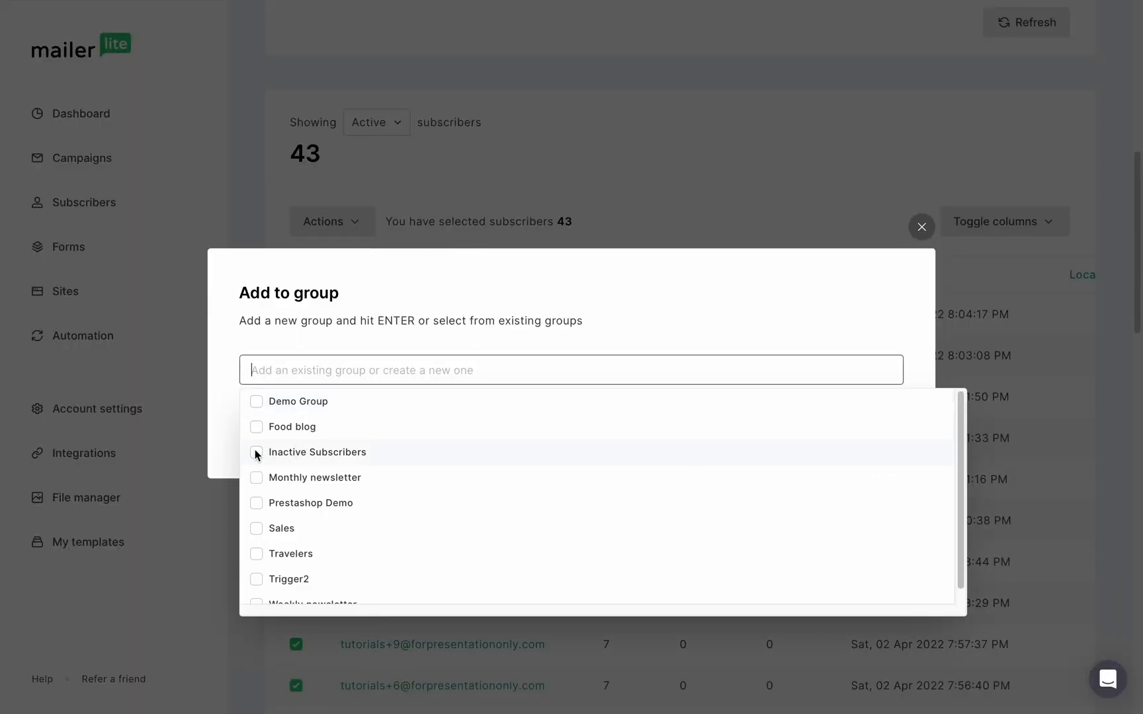
pyautogui.click(257, 452)
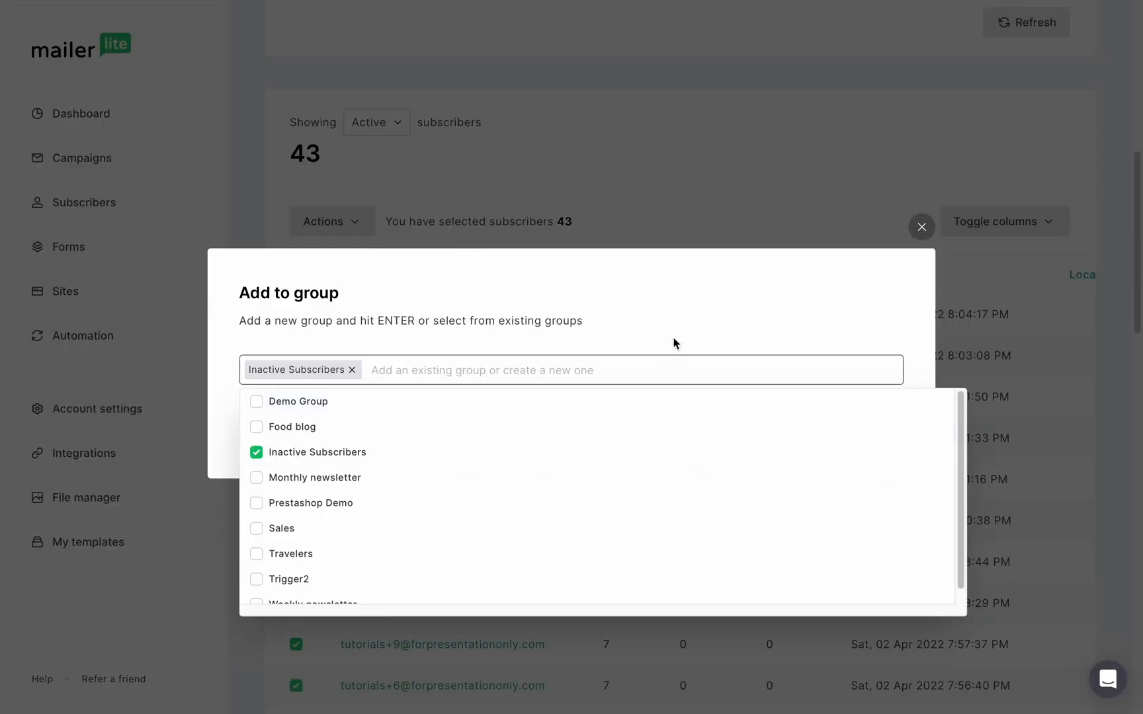
pyautogui.click(921, 228)
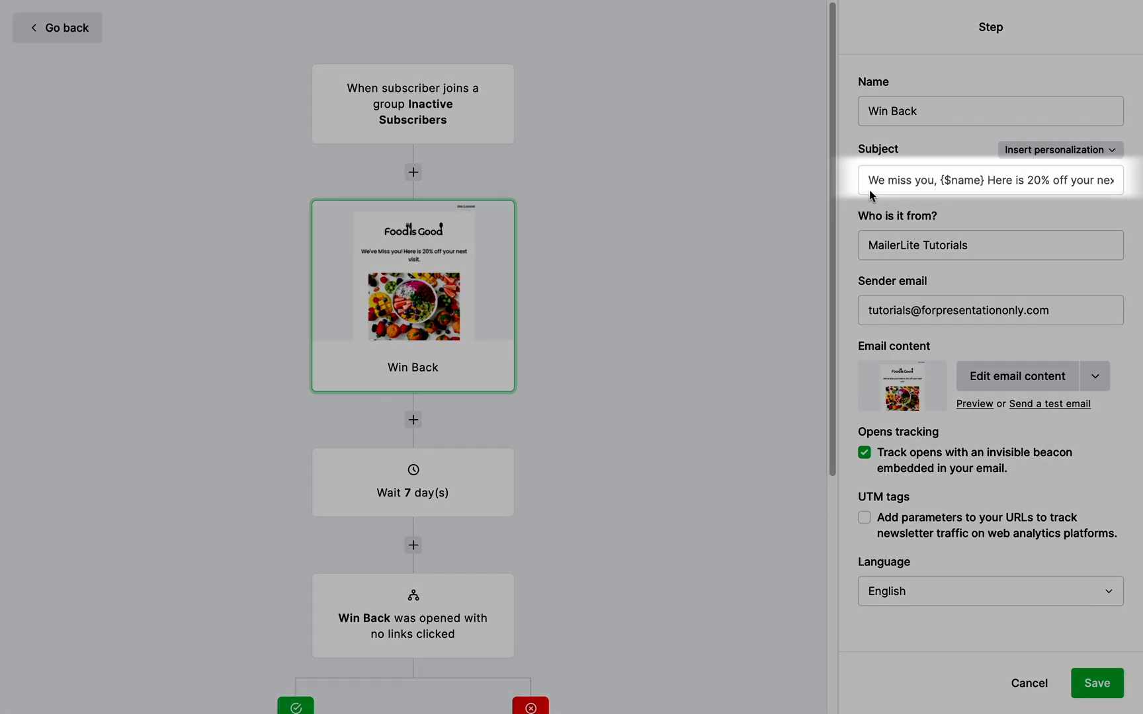
pyautogui.moveTo(1094, 189)
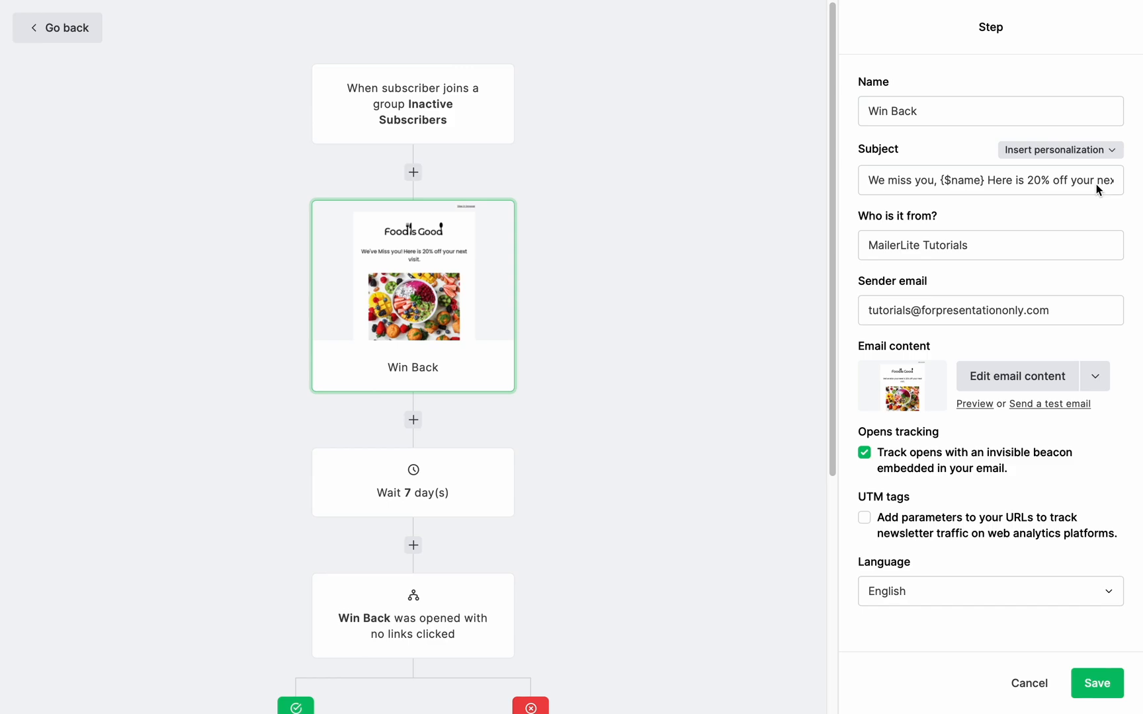
pyautogui.moveTo(1082, 579)
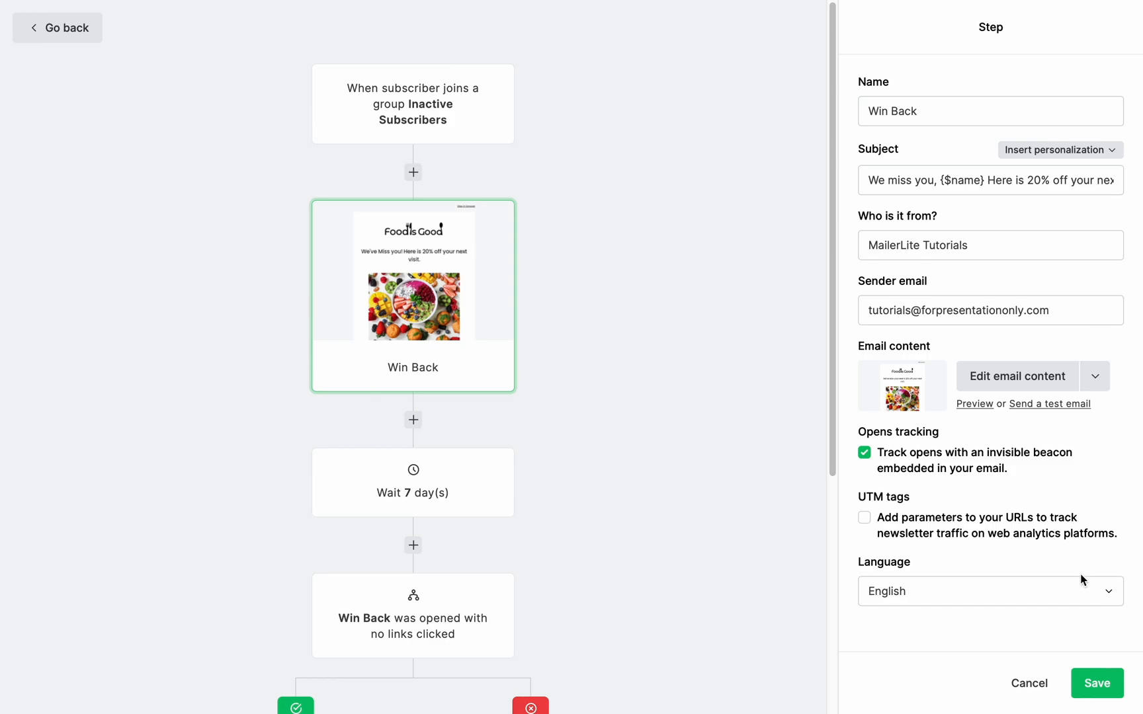
# Step: Show the settings of the Wait 7 day(s) step after the Win Back email
pyautogui.click(413, 483)
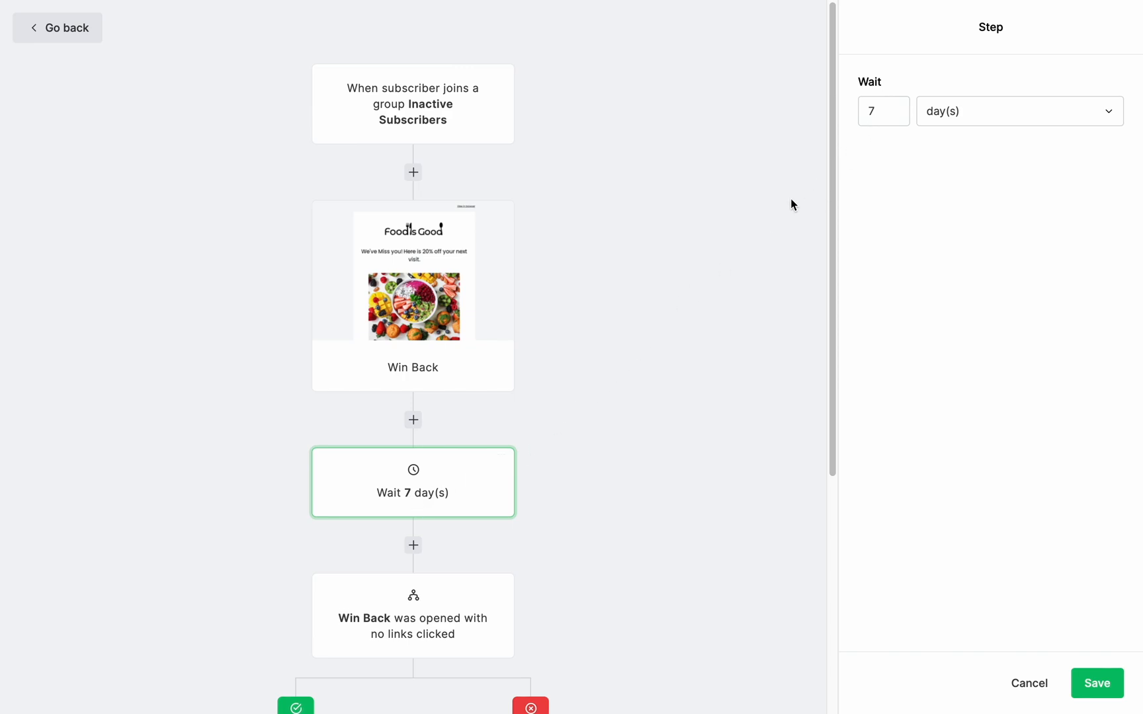
# Step: Show the 'Win Back opened with no links clicked' condition and its Win Back 2 / remove-from-group branches
pyautogui.click(413, 616)
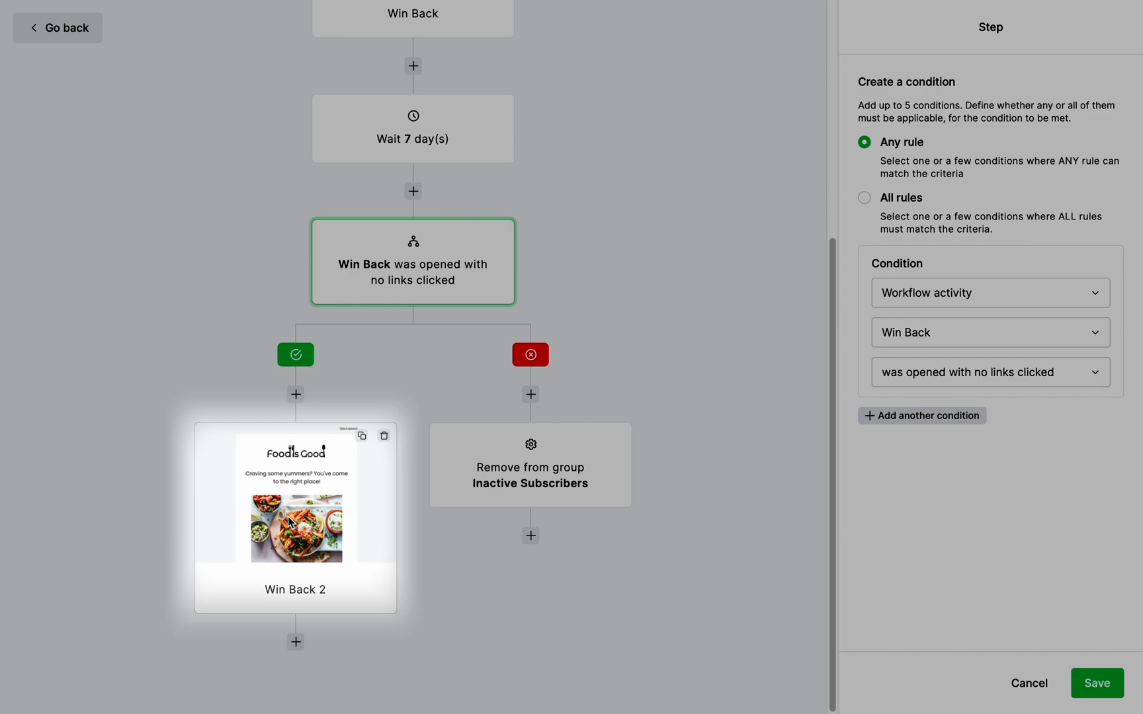
pyautogui.moveTo(299, 508)
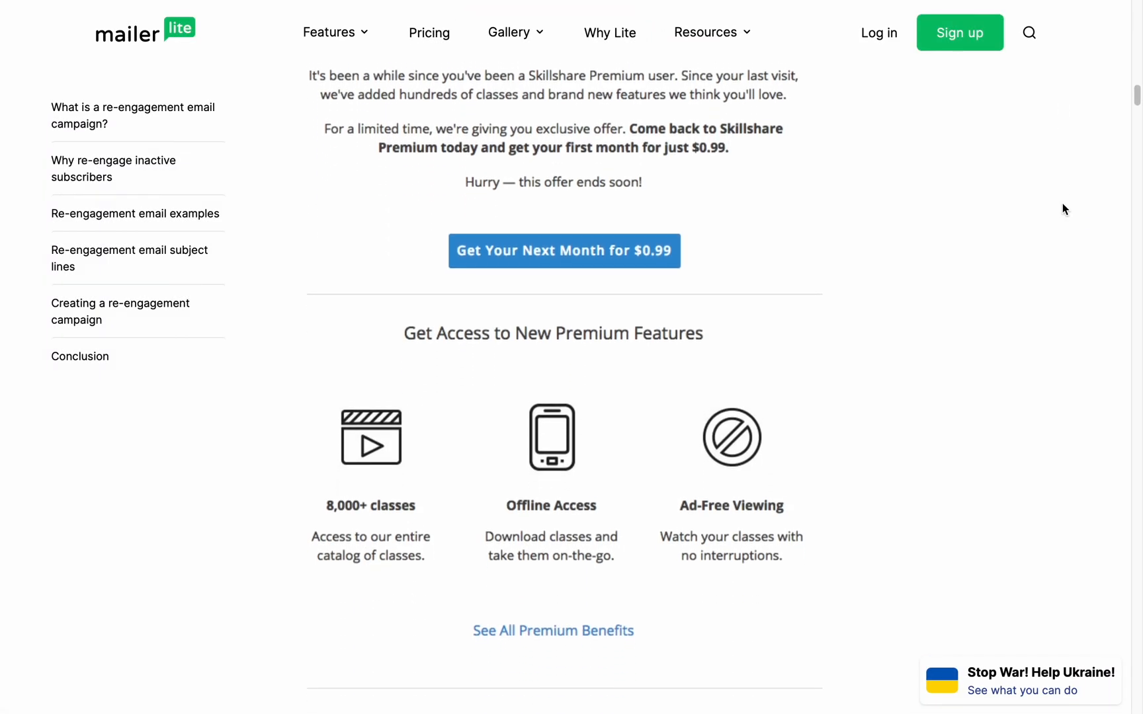
# Step: Scroll the blog to the Nordstrom Rack $20-off 'we miss you' re-engagement example
pyautogui.scroll(-3)
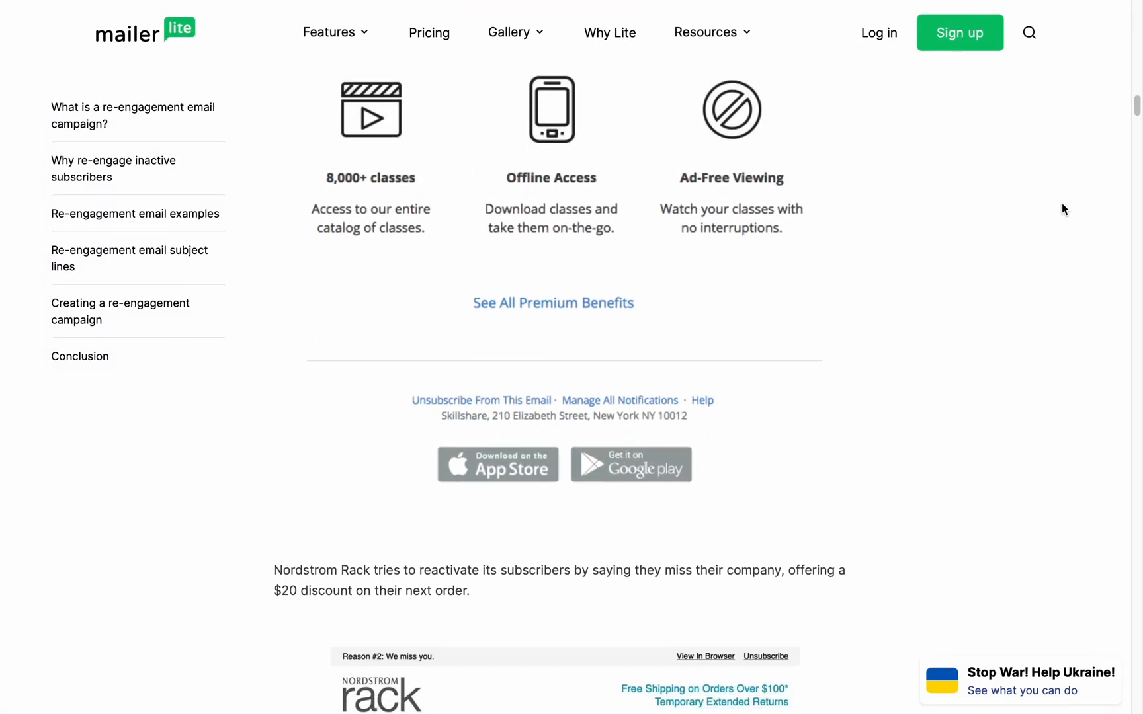
pyautogui.scroll(-3)
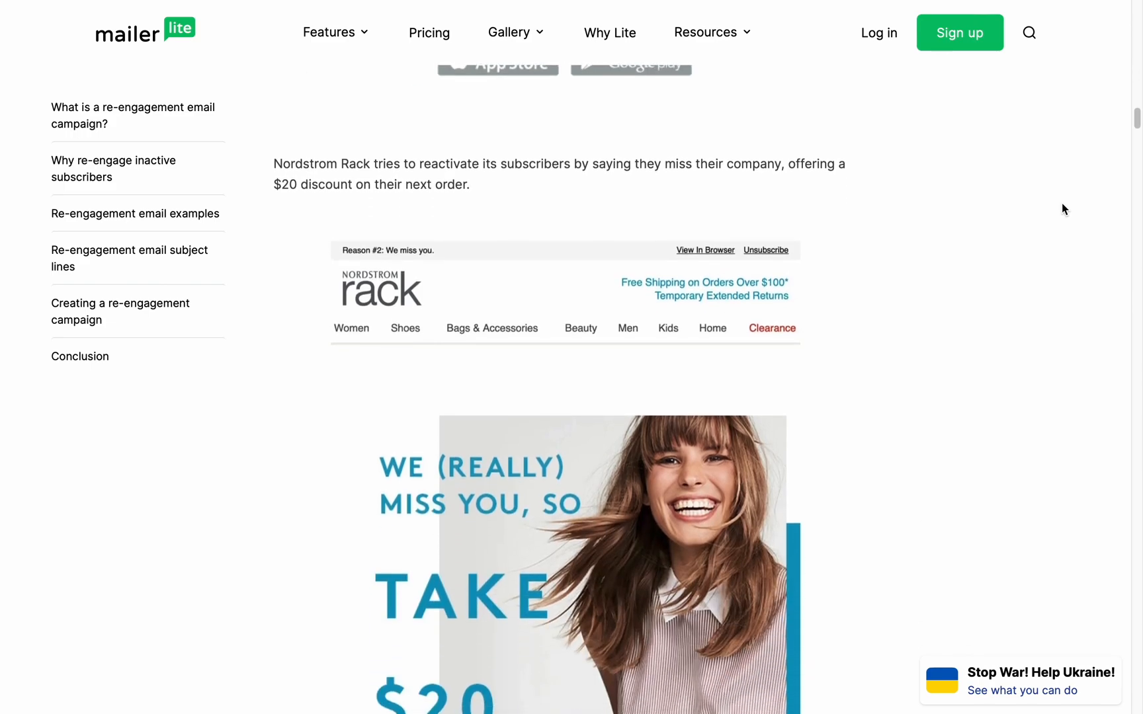
pyautogui.scroll(-3)
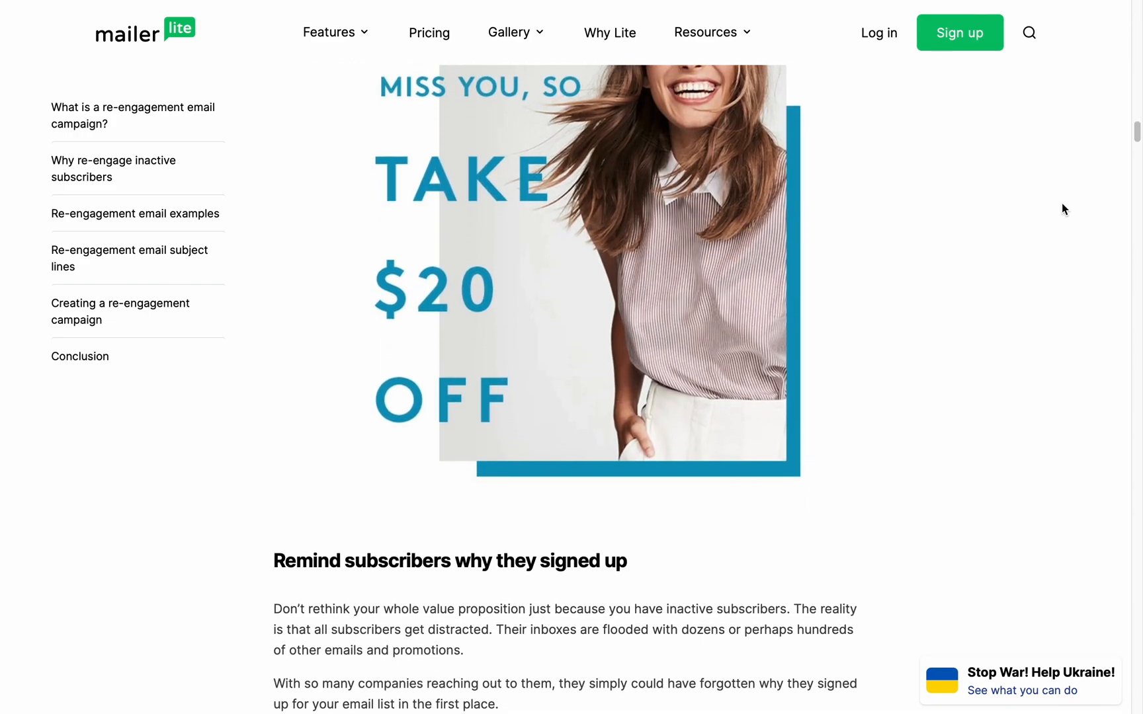